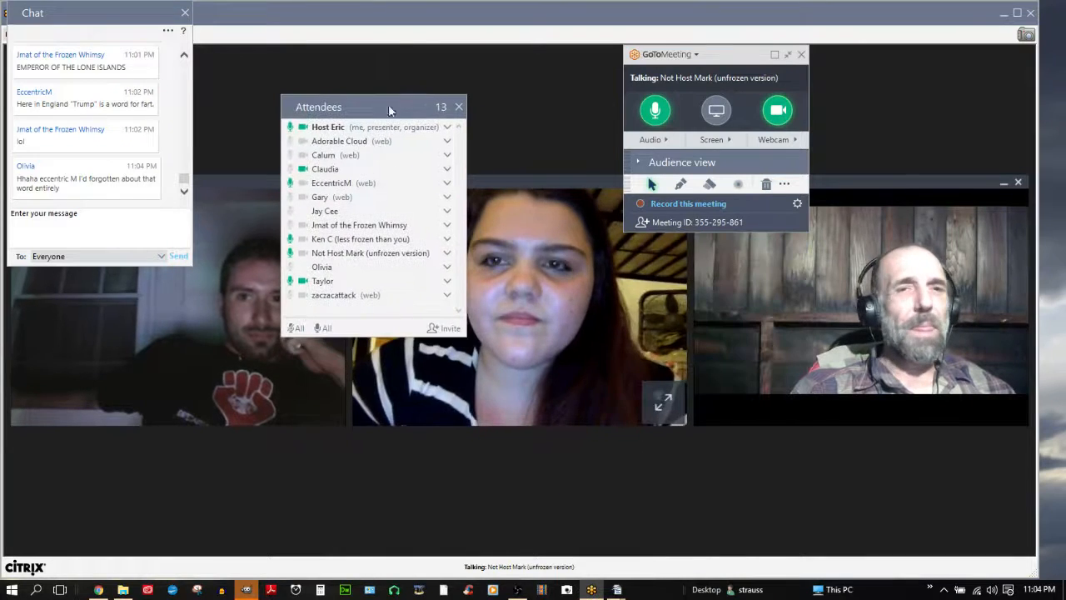
# Step: Move the Attendees window up and close it, leaving only the webcam tiles
pyautogui.moveTo(375, 107); pyautogui.dragTo(360, 23)
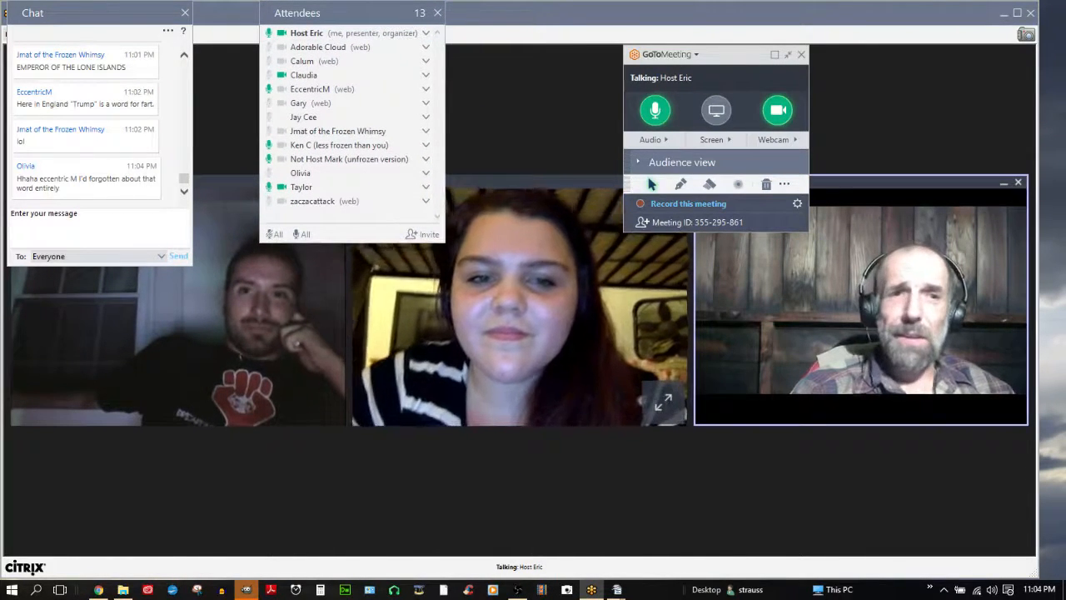
pyautogui.click(436, 14)
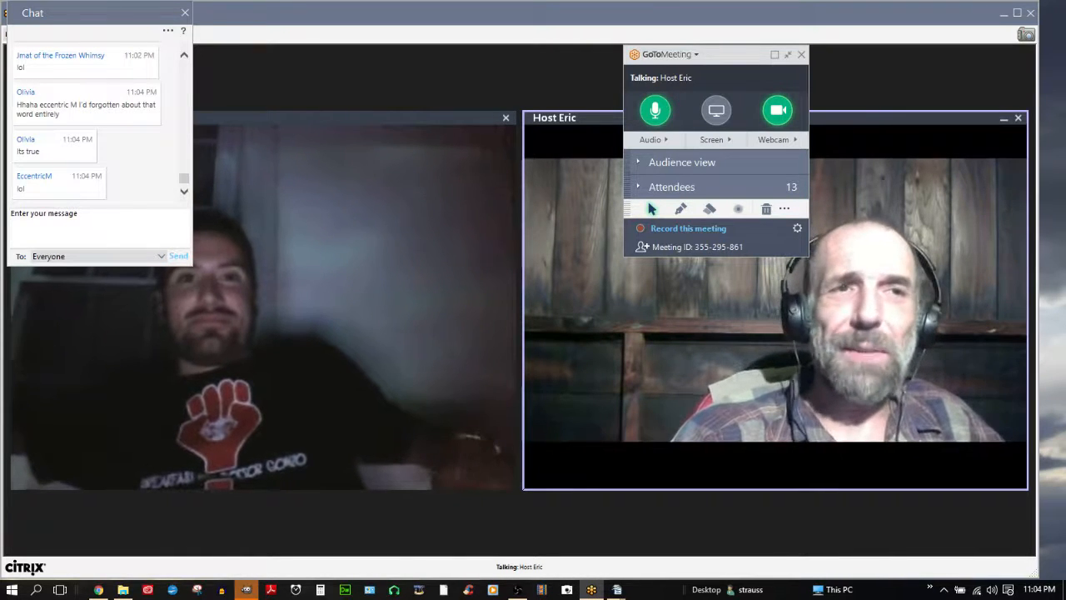
# Step: Drag the Chat window from the top-left onto the middle of the webcam viewer
pyautogui.moveTo(96, 13); pyautogui.dragTo(503, 42)
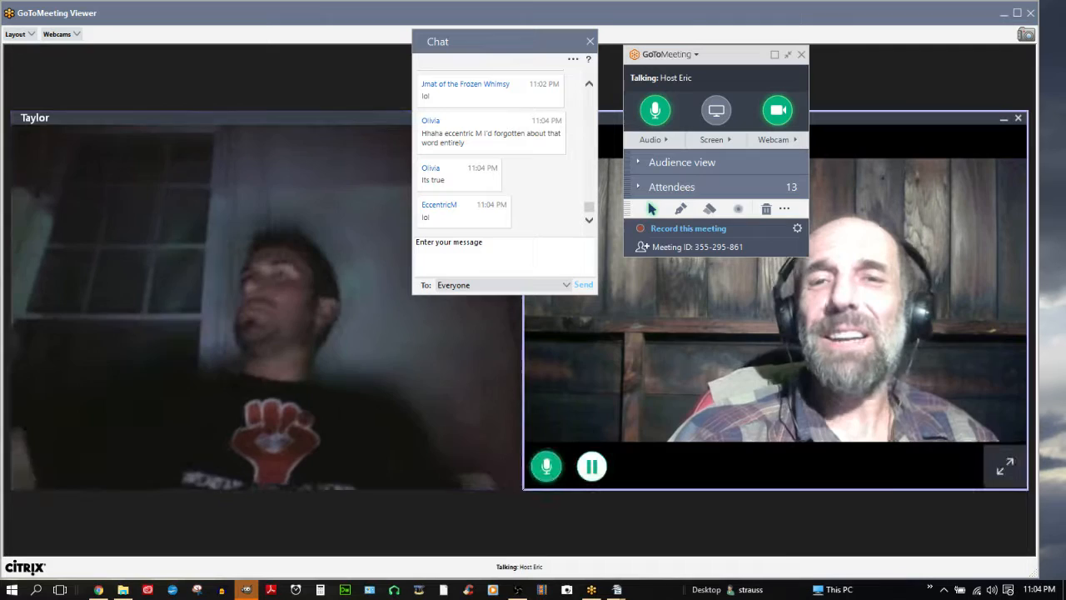
pyautogui.click(672, 187)
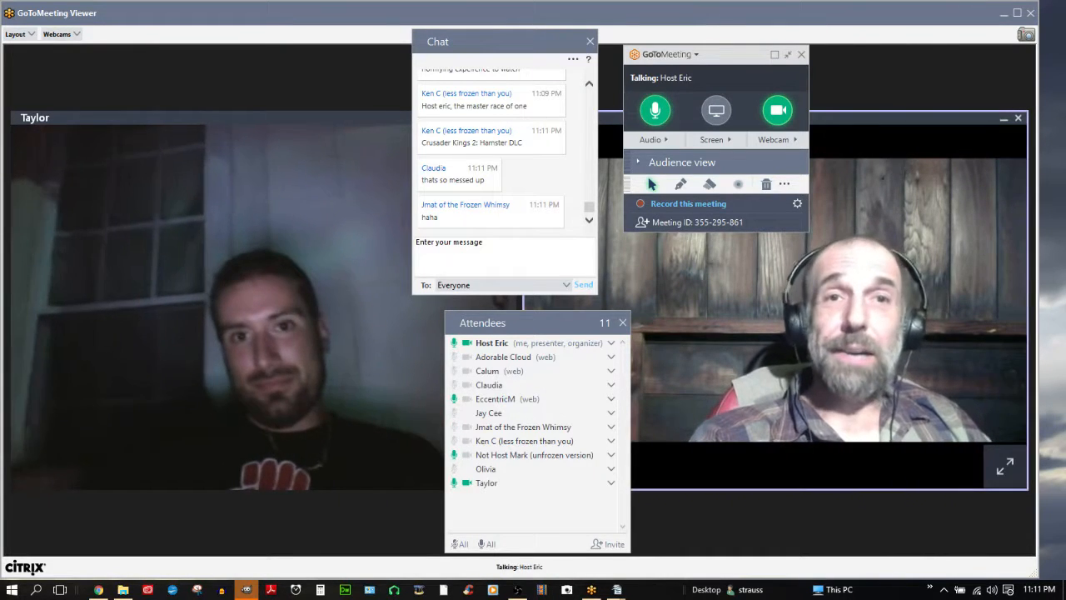
pyautogui.moveTo(506, 40); pyautogui.dragTo(516, 73)
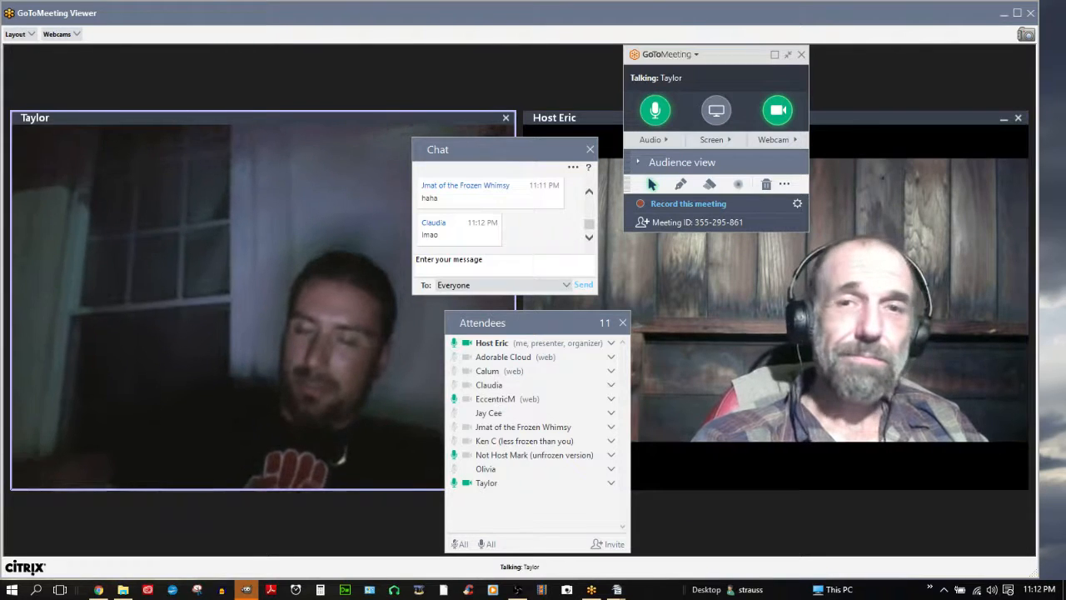
pyautogui.moveTo(436, 150); pyautogui.dragTo(457, 17)
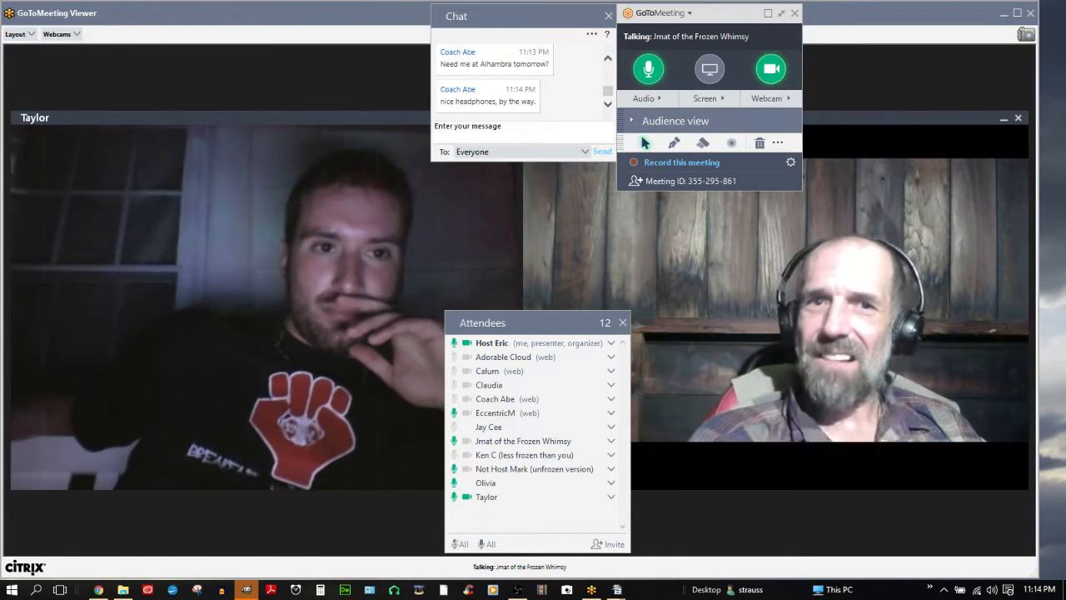
# Step: Post a chat reply to Everyone about where the user will be tomorrow
pyautogui.click(523, 126)
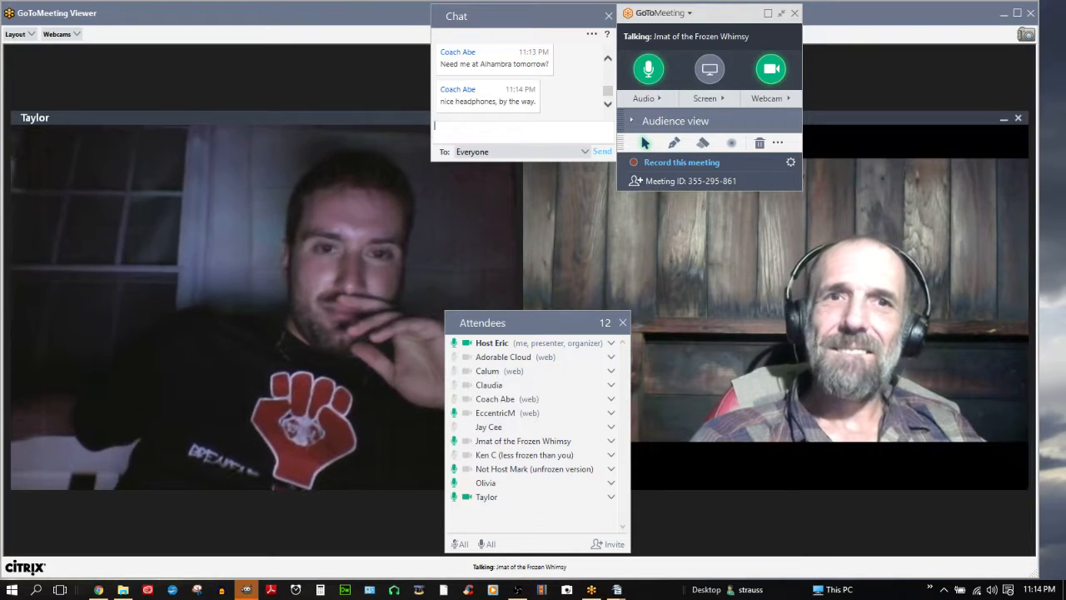
pyautogui.write('tomorrow')
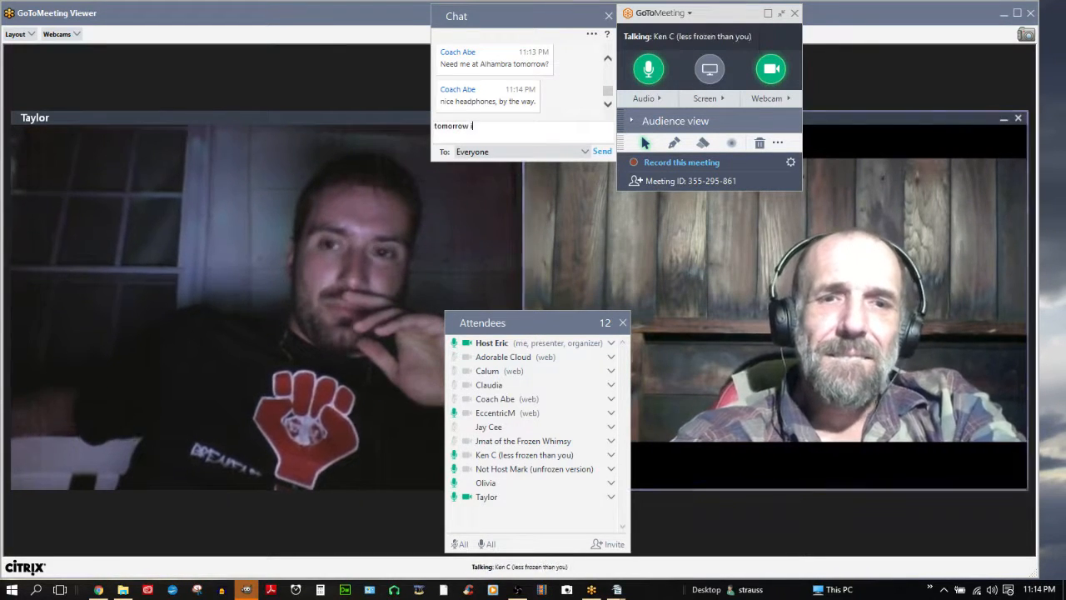
pyautogui.write("i'm in w")
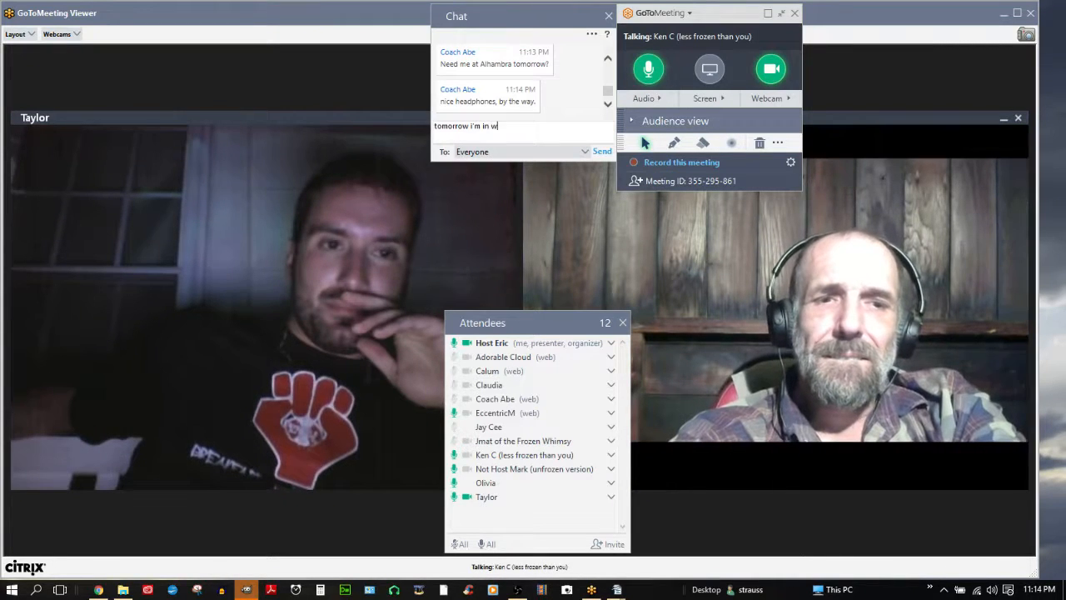
pyautogui.click(602, 150)
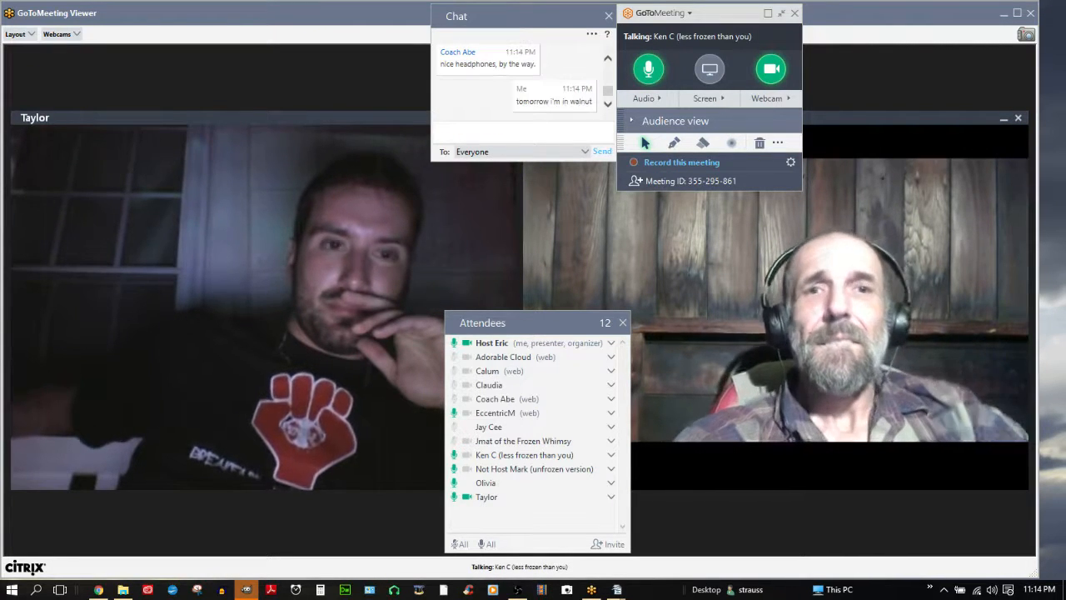